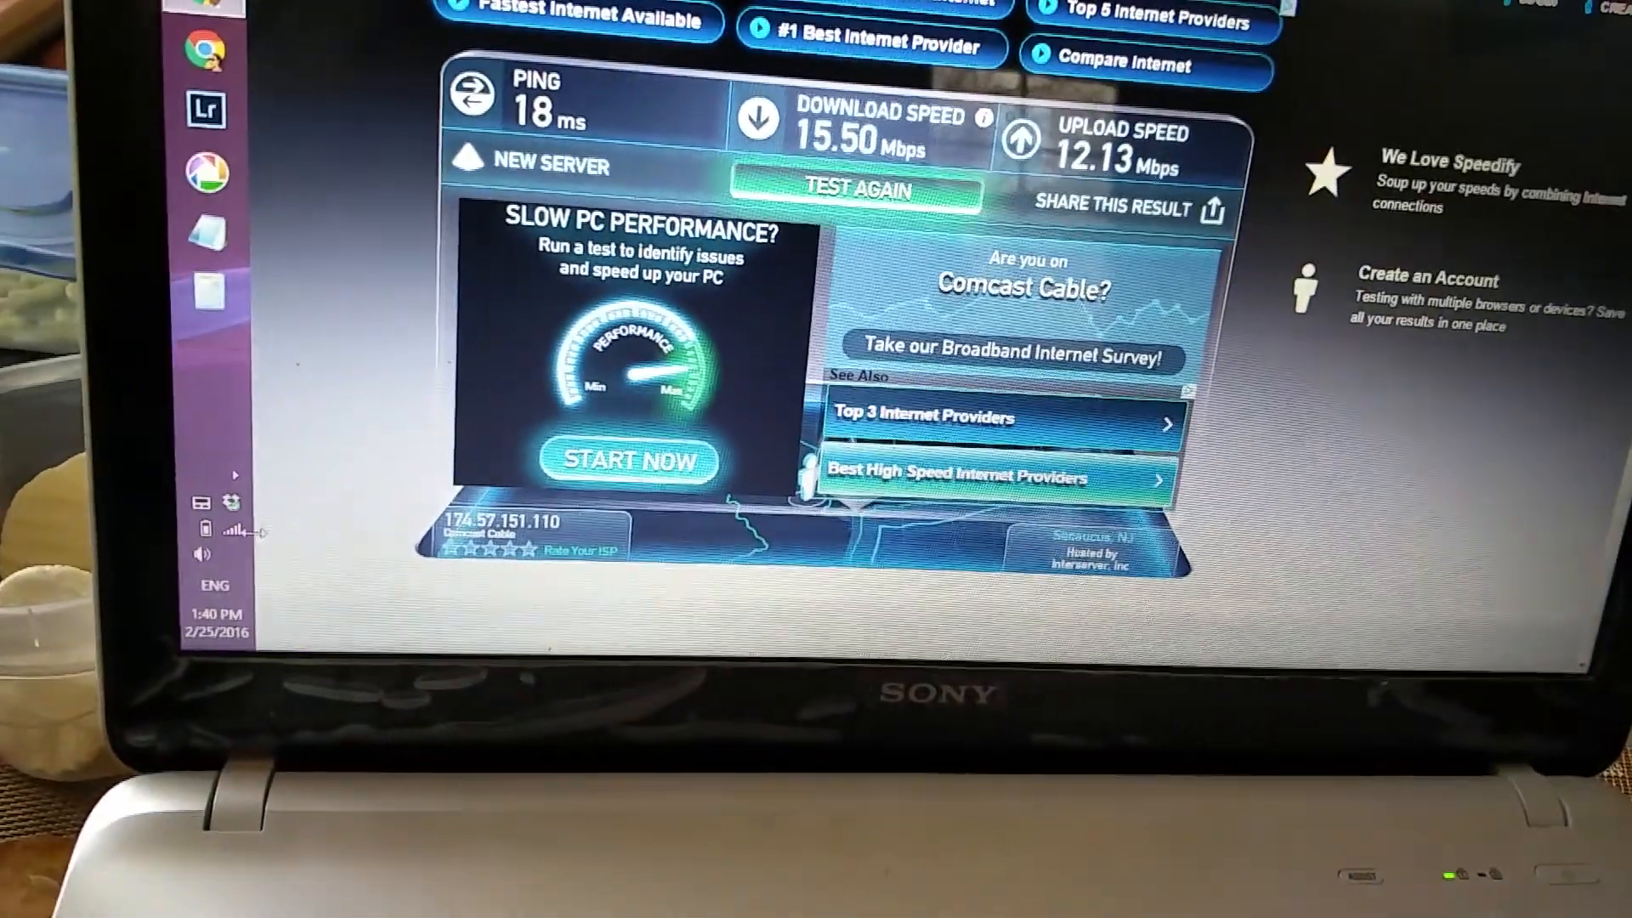
- Bring up the Networks charm from the taskbar after the 15.50/12.13 Mbps result
{"action": "left_click", "coordinate": [206, 527]}
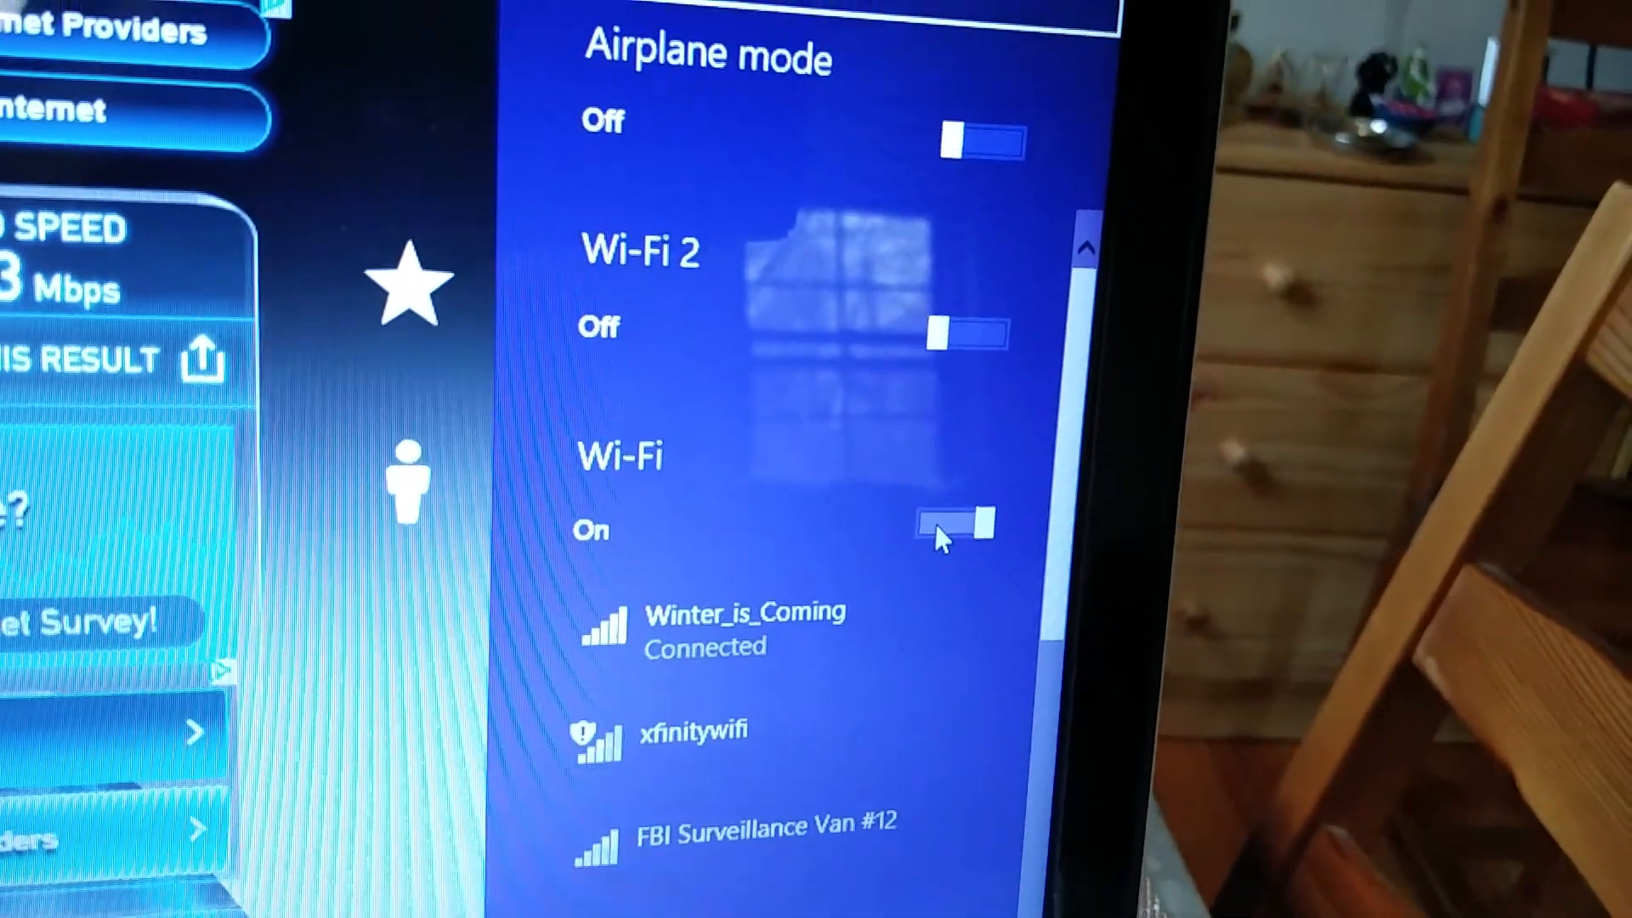
- Turn the built-in Wi-Fi Off and the USB dongle's Wi-Fi 2 On
{"action": "left_click", "coordinate": [963, 525]}
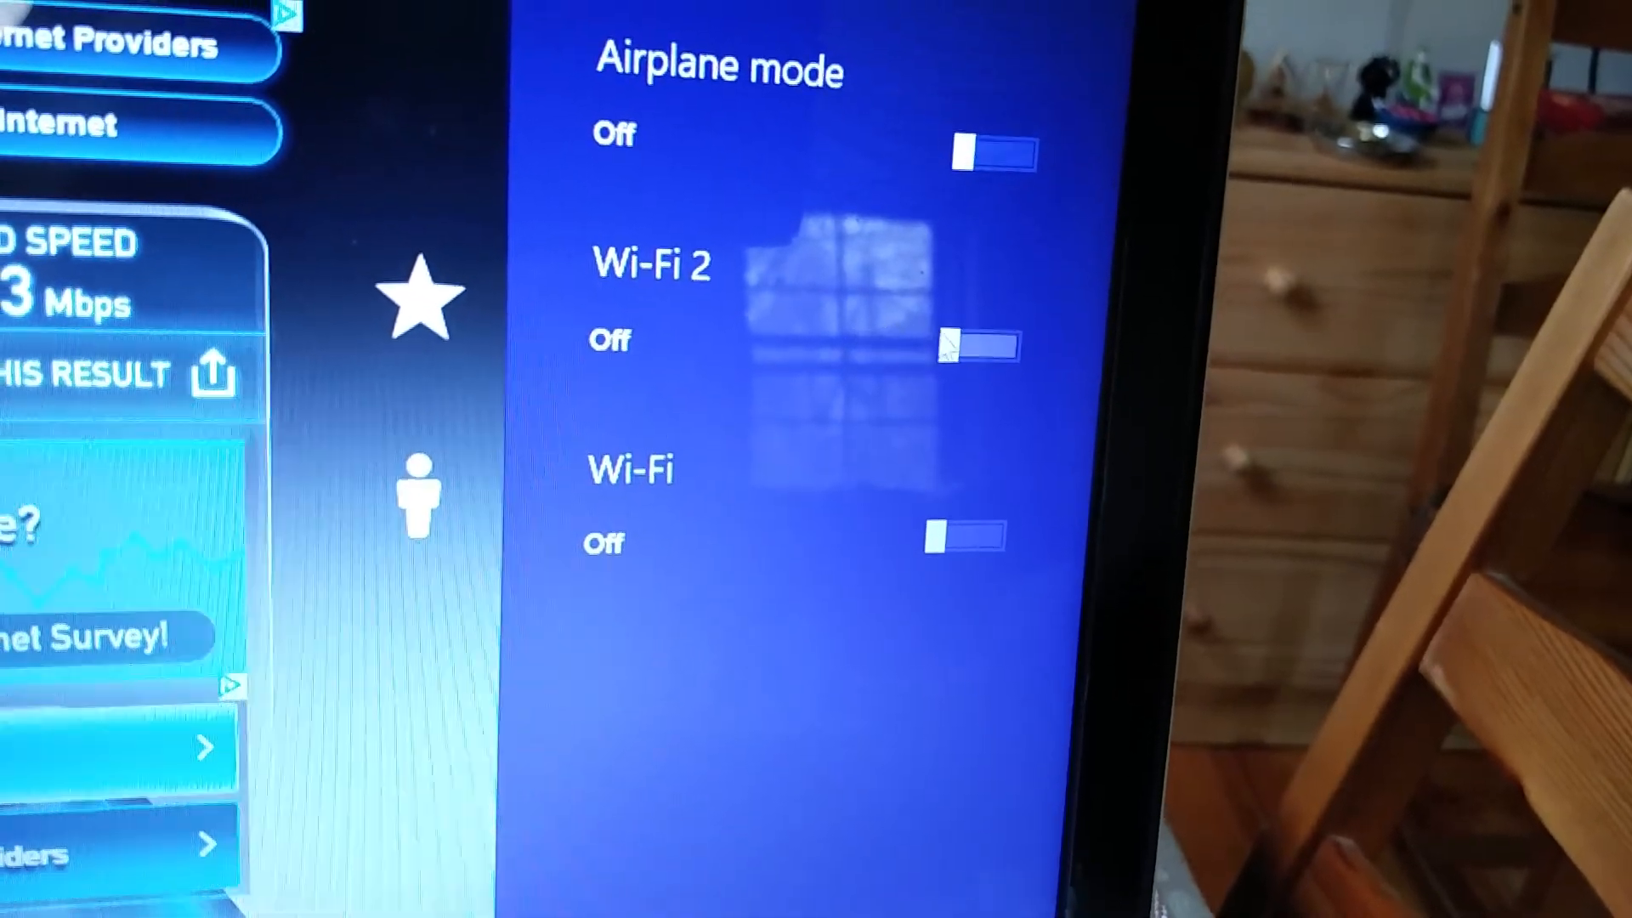
{"action": "left_click", "coordinate": [995, 366]}
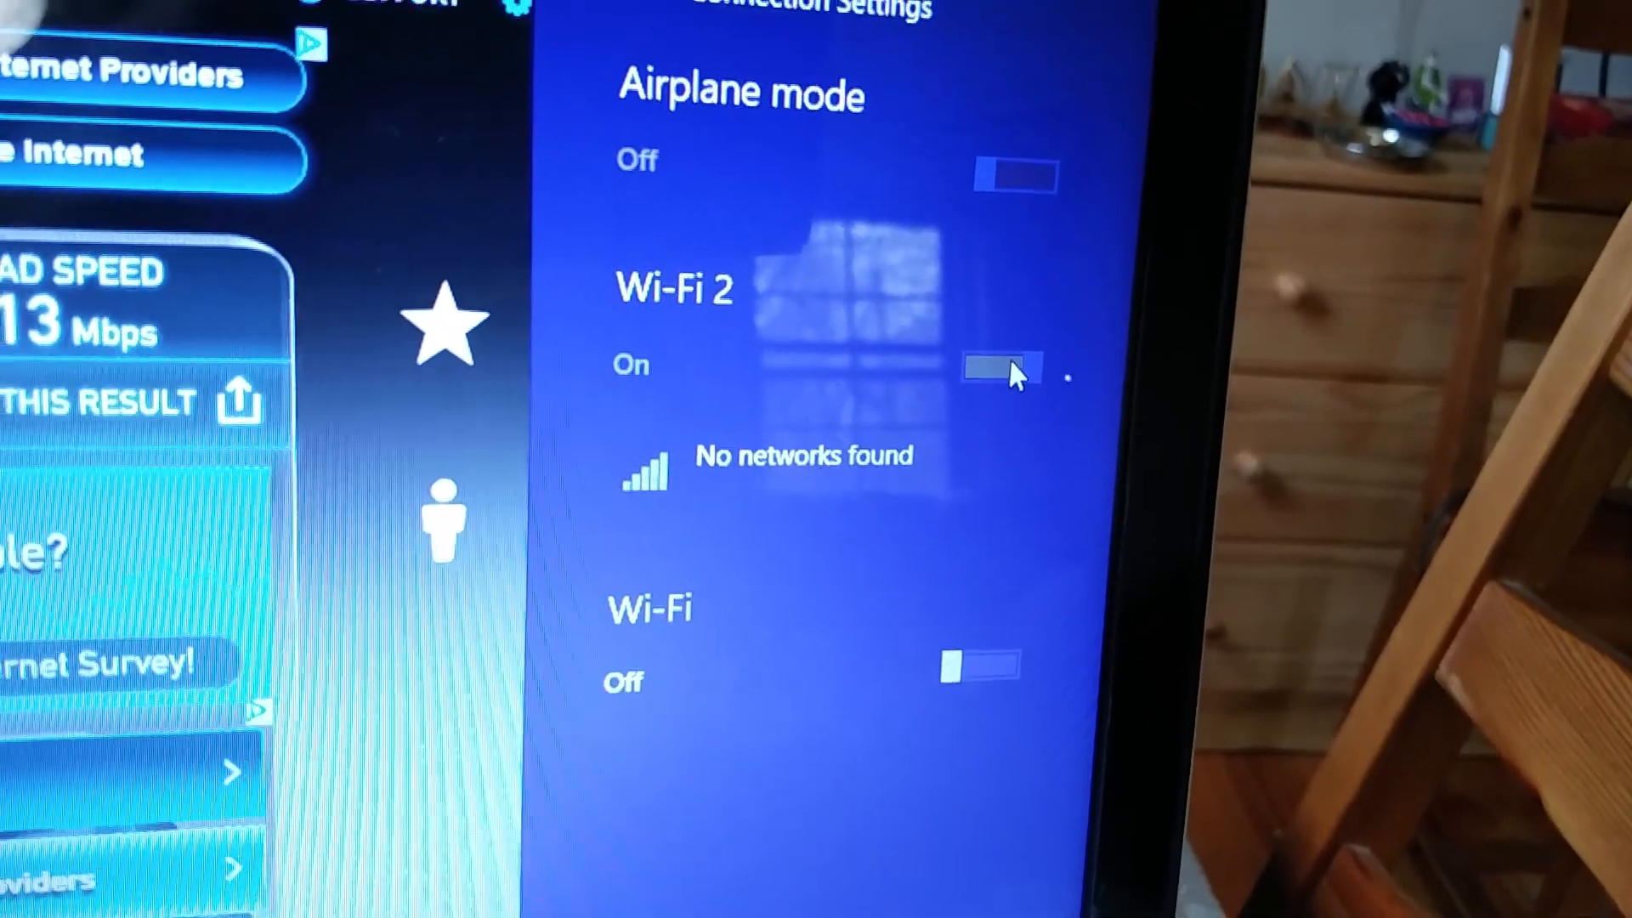